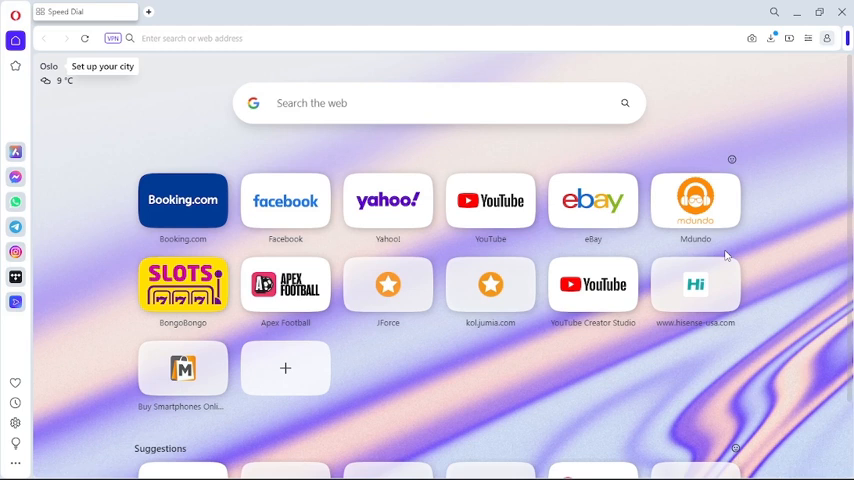
mouse_move(711, 258)
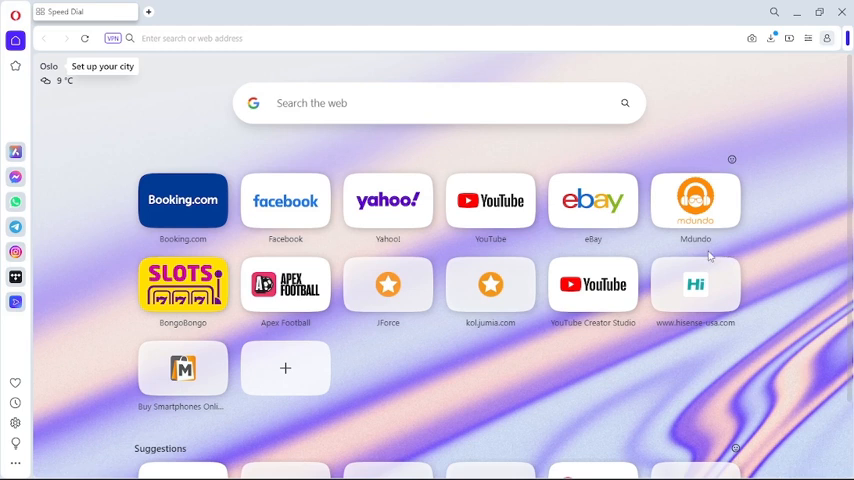
Step: Search Google for the router address 192.168.1.1
left_click(440, 103)
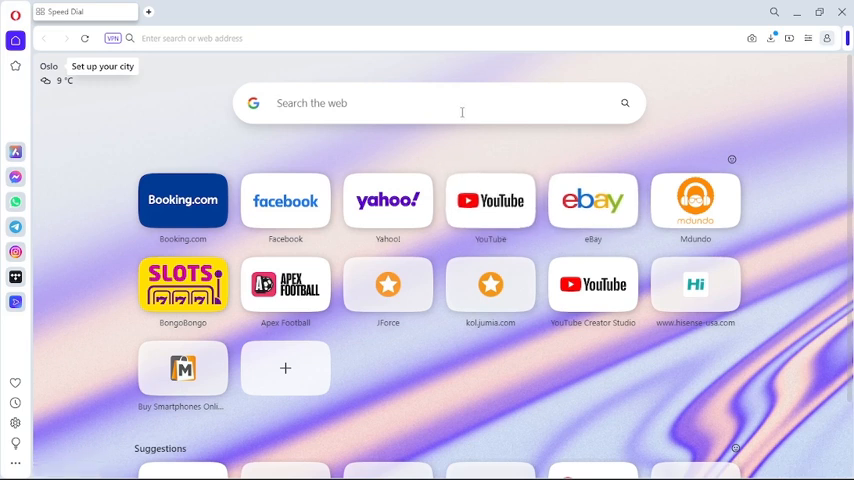
type("1")
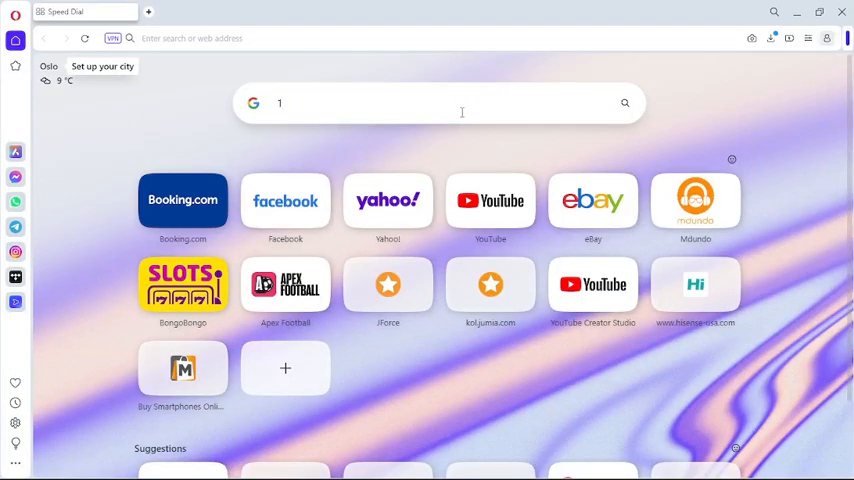
type("92.168.l.1")
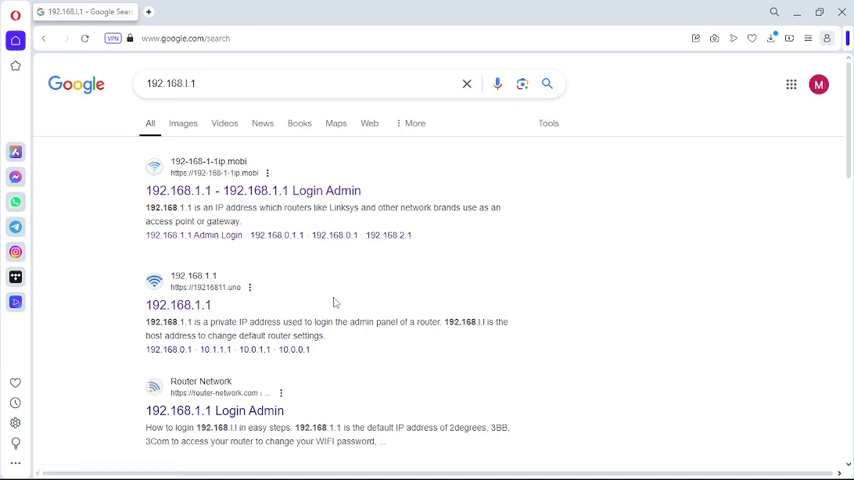
mouse_move(178, 305)
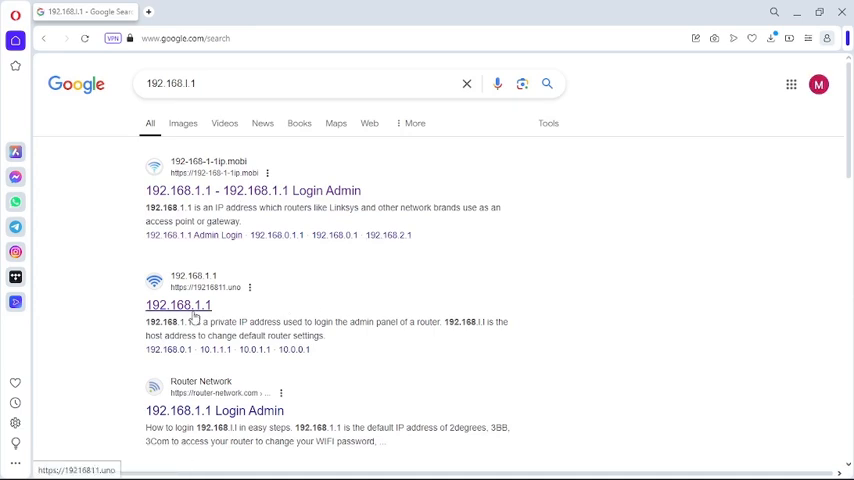
Step: Open the 192168811.uno result, then its '192.168.1.1 Admin' link in a new tab
left_click(178, 305)
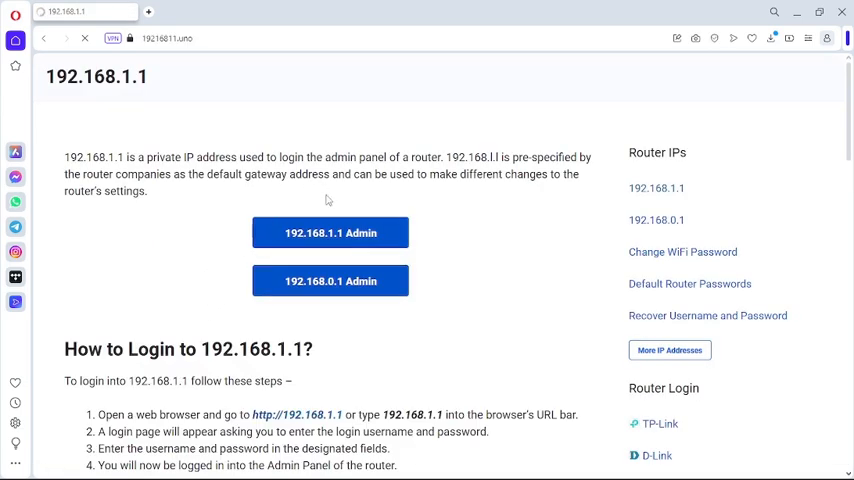
left_click(330, 233)
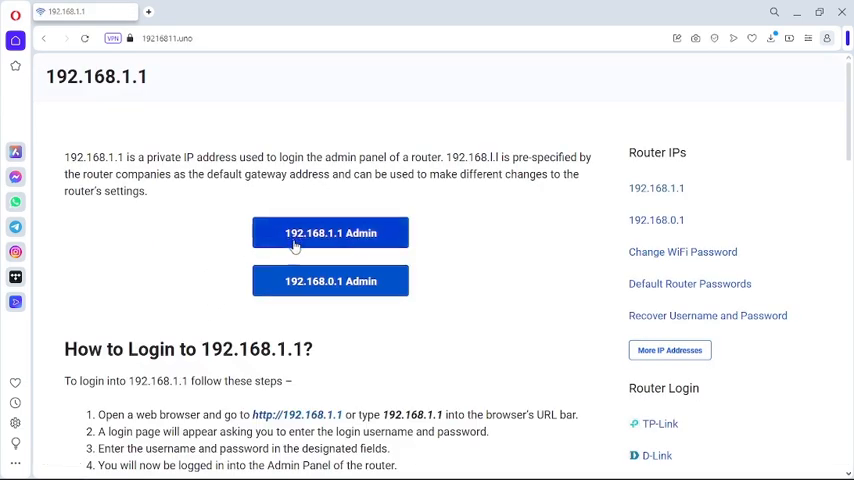
mouse_move(308, 242)
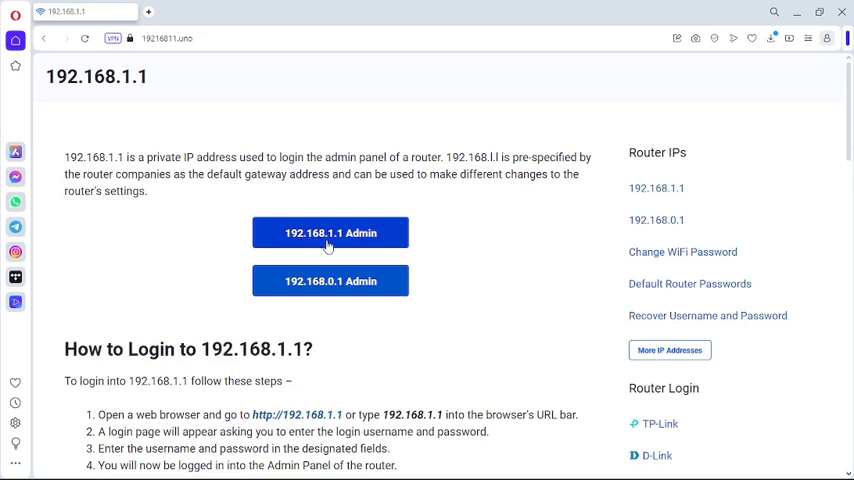
mouse_move(345, 253)
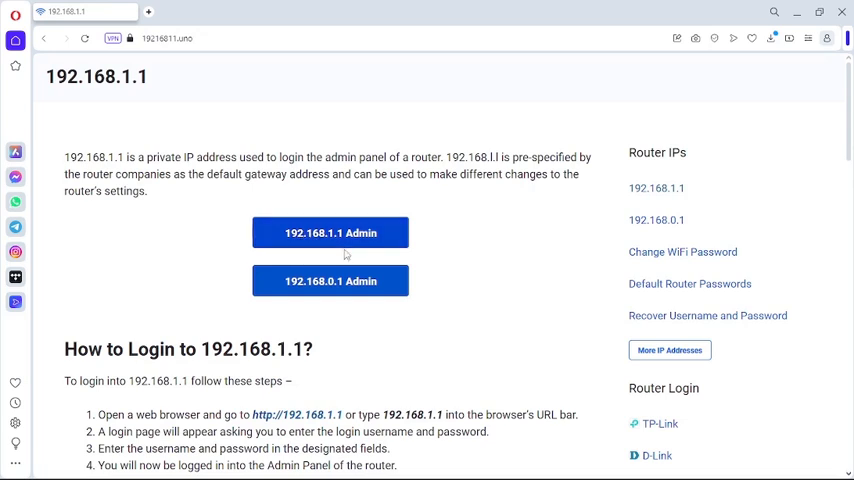
left_click(330, 232)
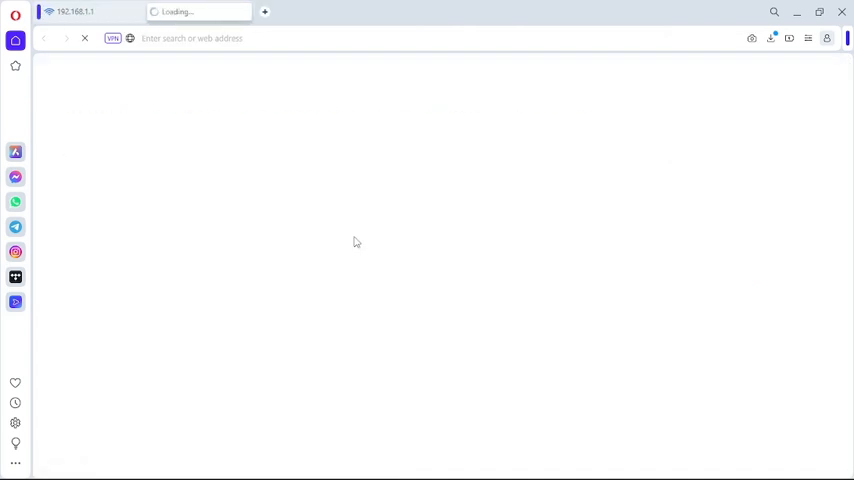
mouse_move(400, 387)
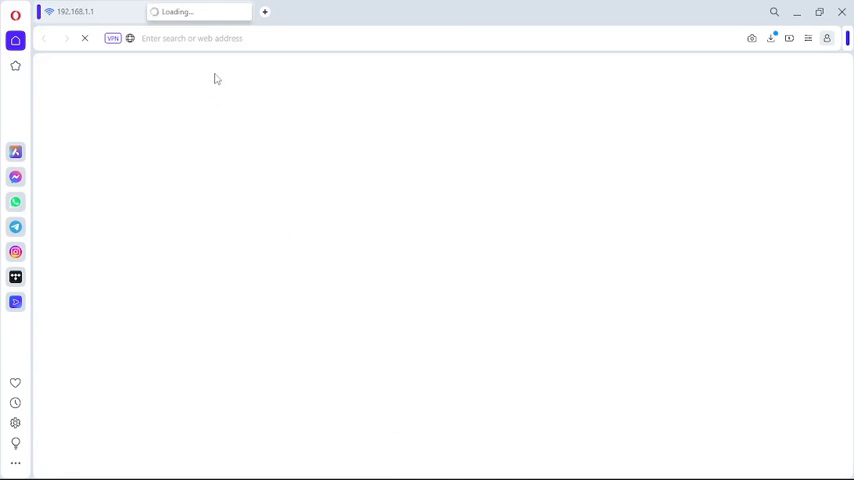
mouse_move(239, 249)
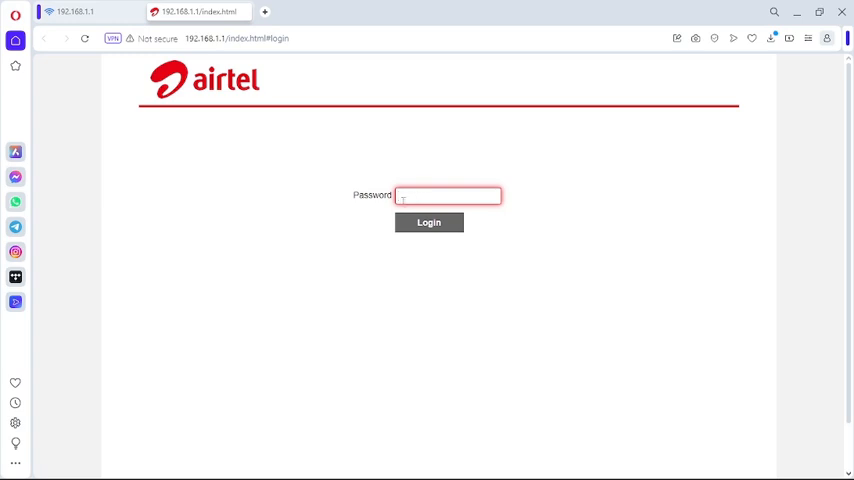
mouse_move(262, 85)
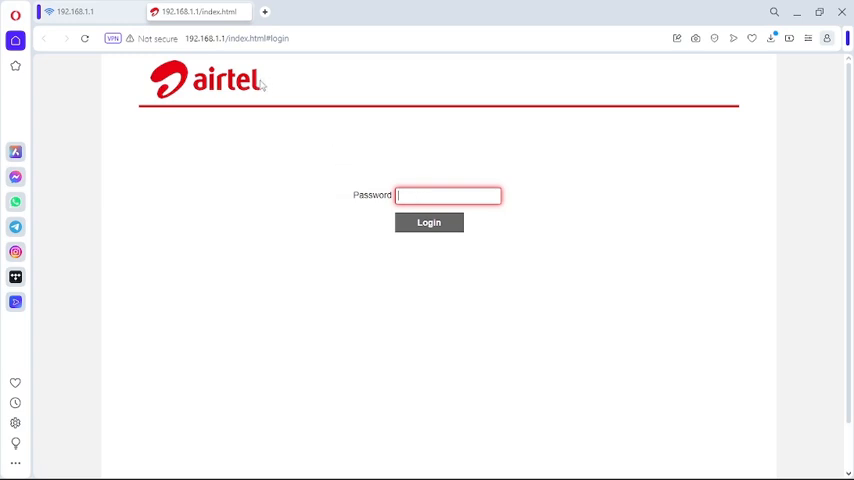
mouse_move(291, 109)
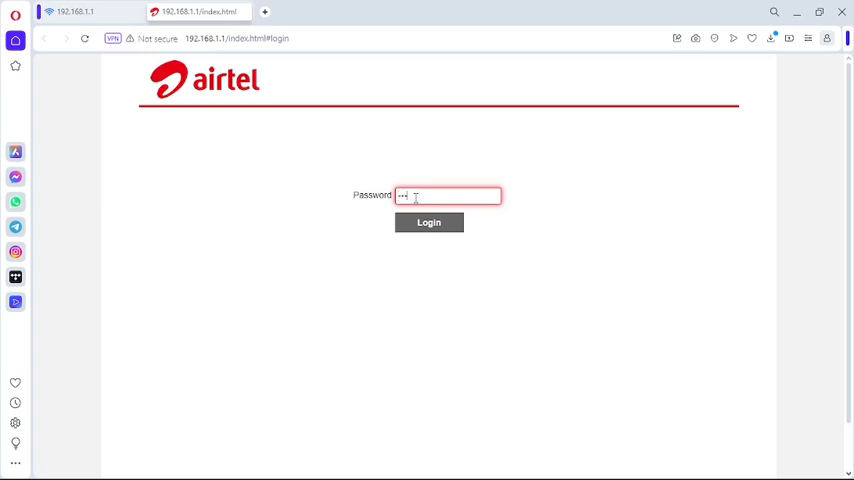
Step: Log in and open Wi-Fi Basic Settings for the Accar Mifi network
left_click(428, 222)
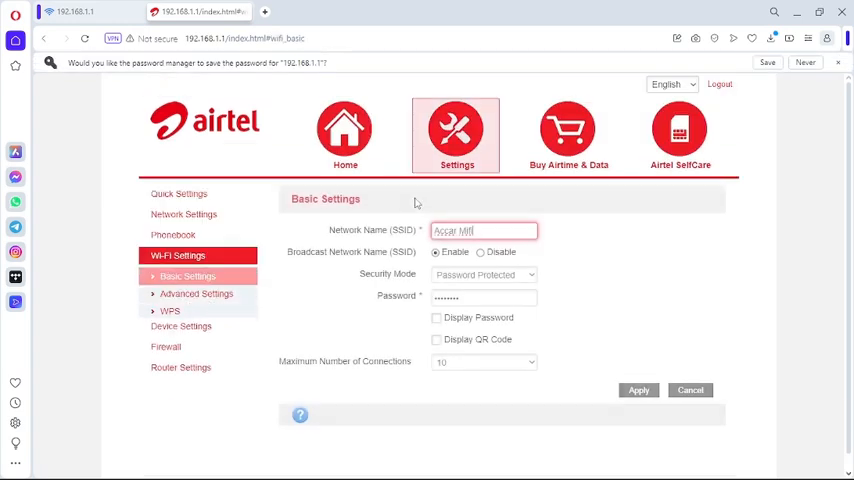
left_click(170, 311)
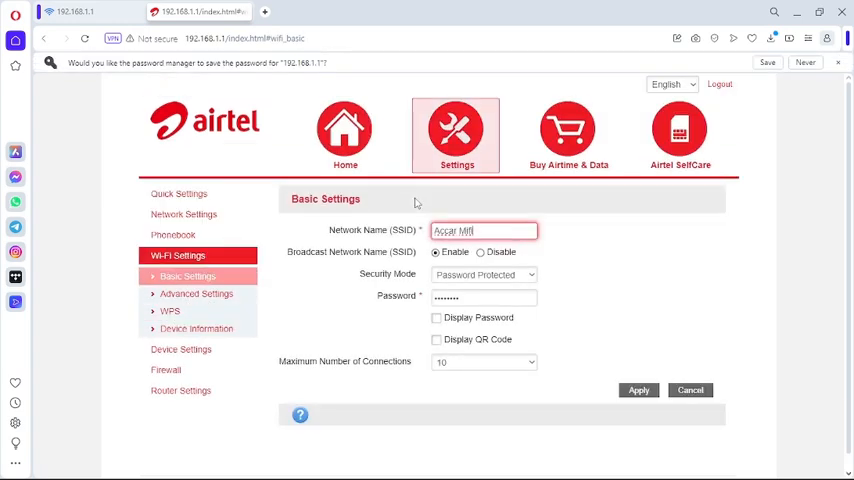
mouse_move(465, 198)
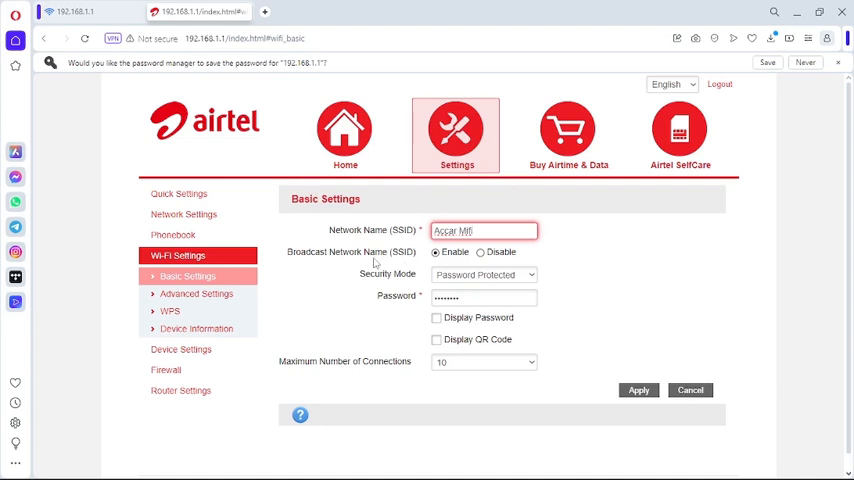
mouse_move(385, 243)
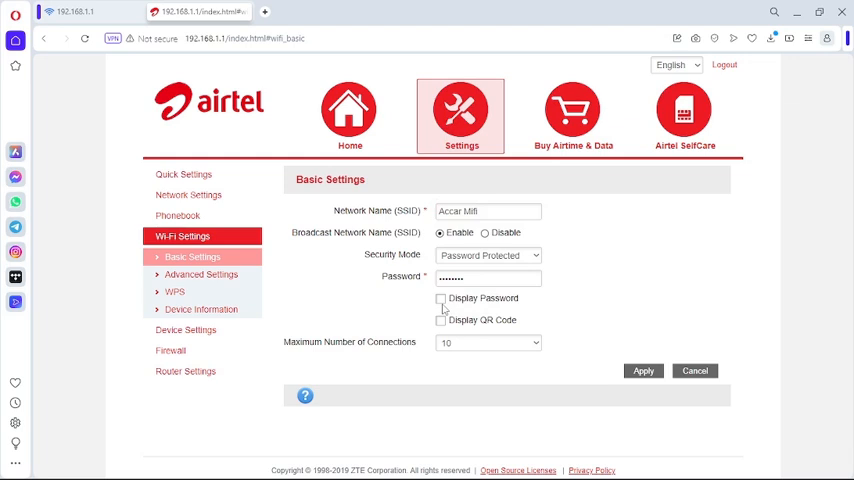
left_click(440, 298)
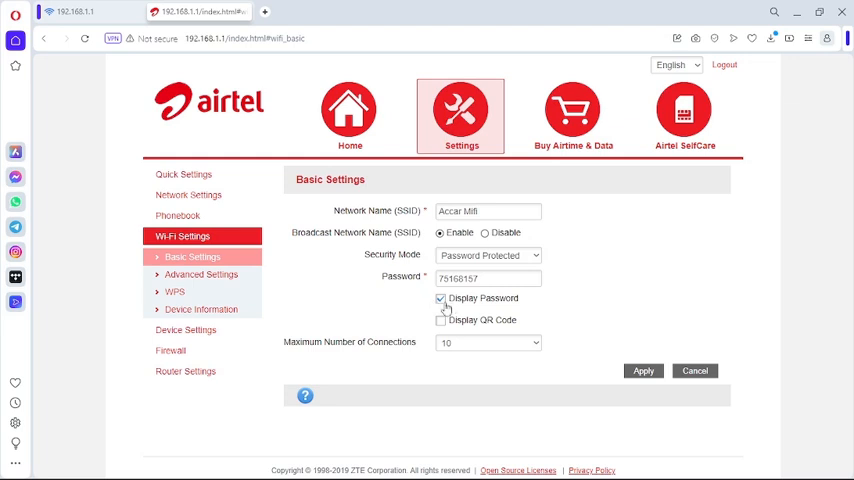
left_click(441, 298)
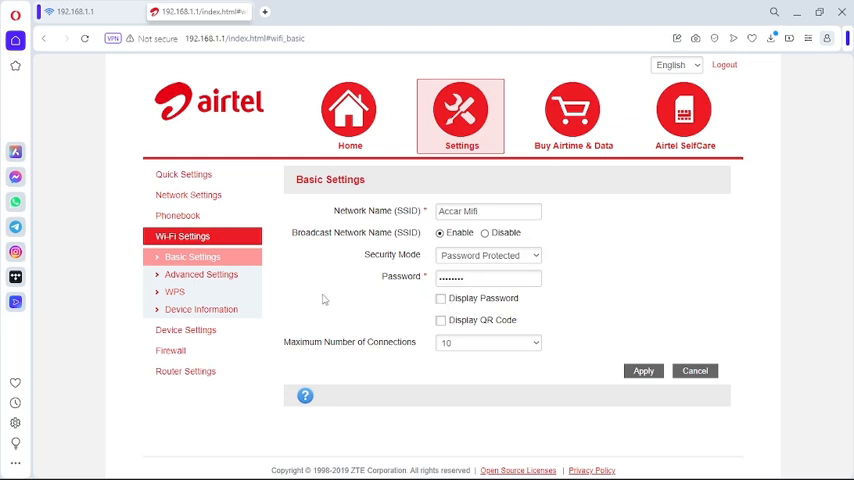
mouse_move(281, 225)
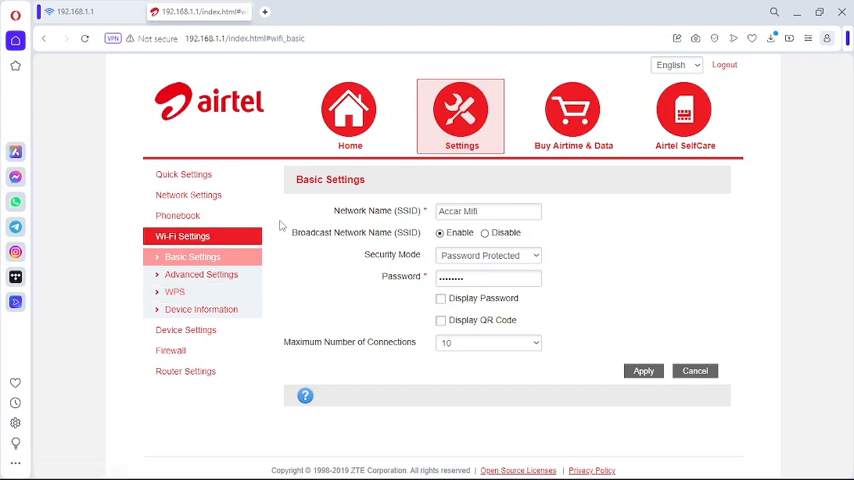
Step: Check the connected devices list, then return to the Home dashboard
left_click(349, 116)
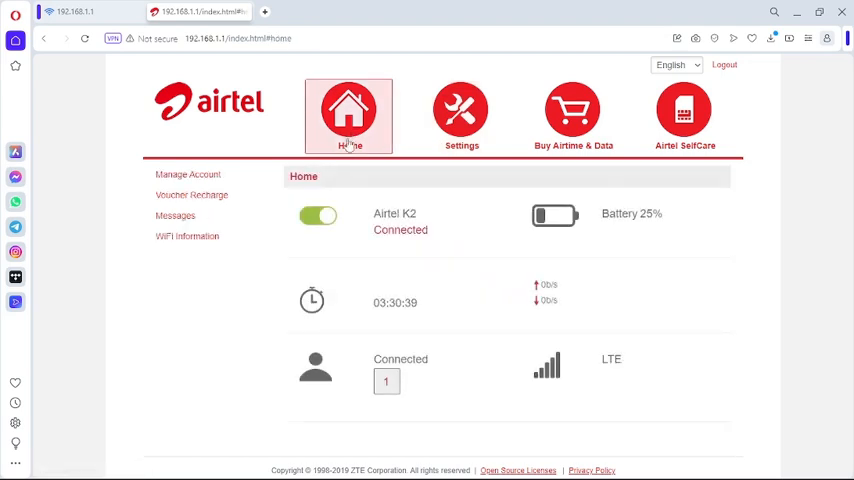
mouse_move(379, 389)
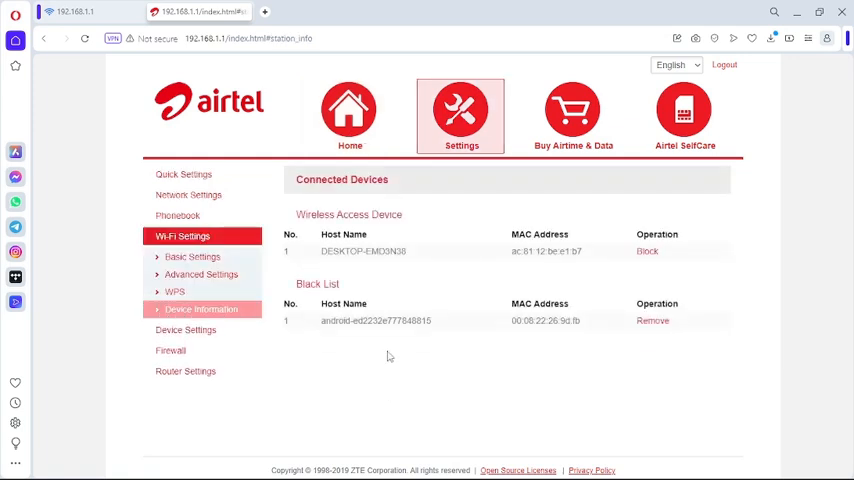
mouse_move(466, 260)
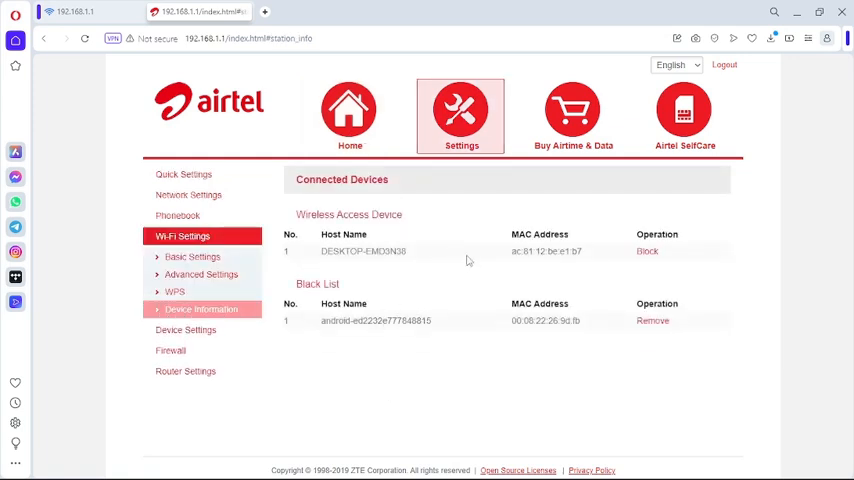
mouse_move(322, 241)
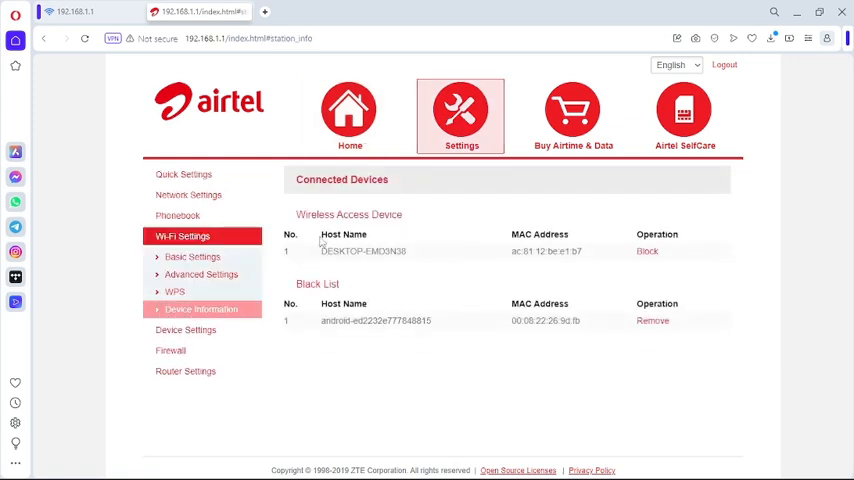
left_click(349, 115)
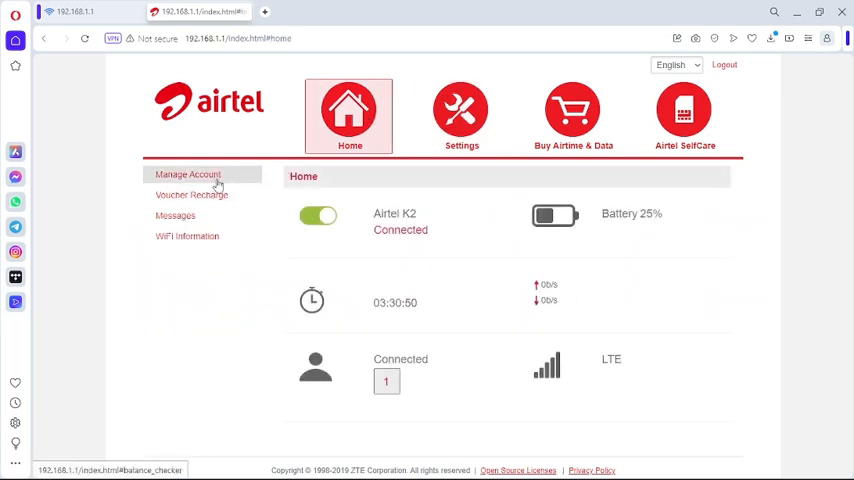
Step: Run Data Balance Check under Manage Account, showing Ugx 0 airtime and 49.99 MB
left_click(188, 174)
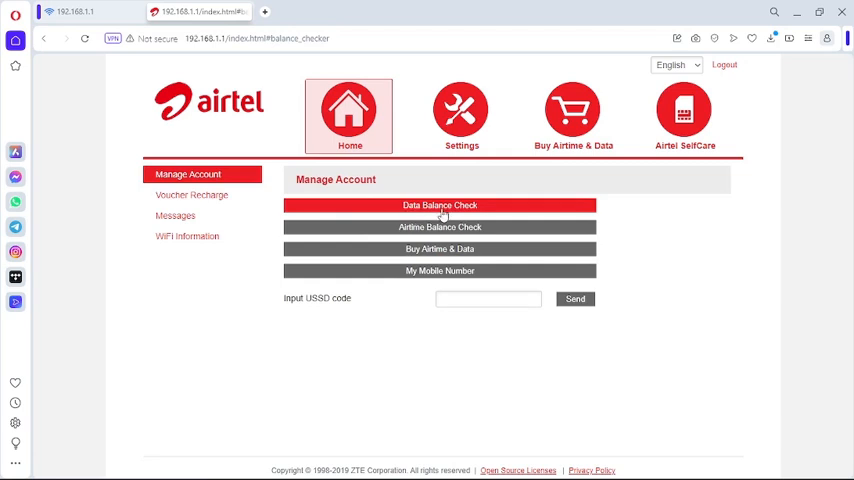
left_click(439, 205)
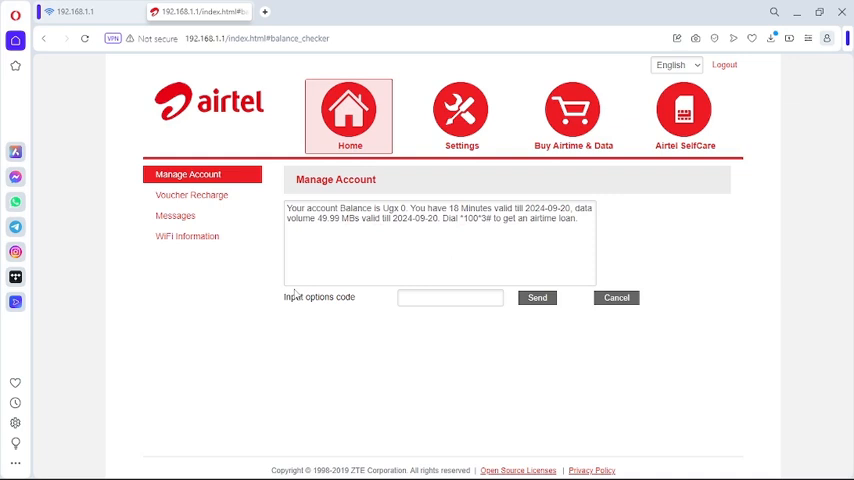
mouse_move(293, 294)
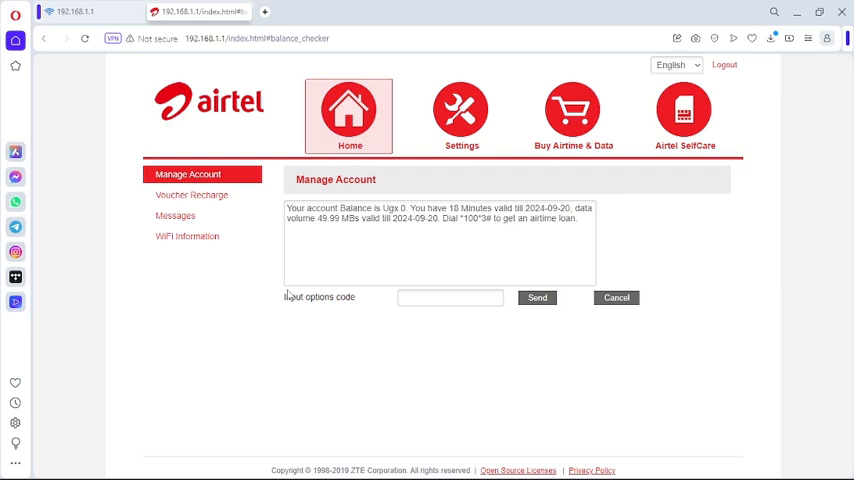
mouse_move(330, 329)
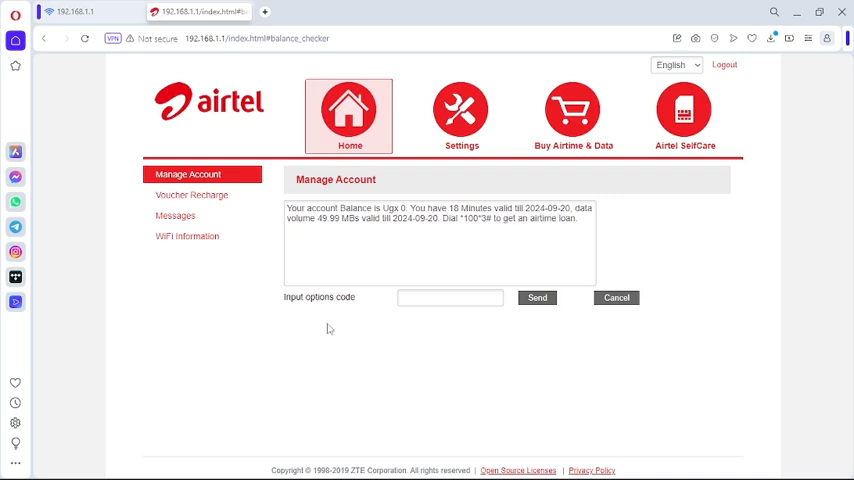